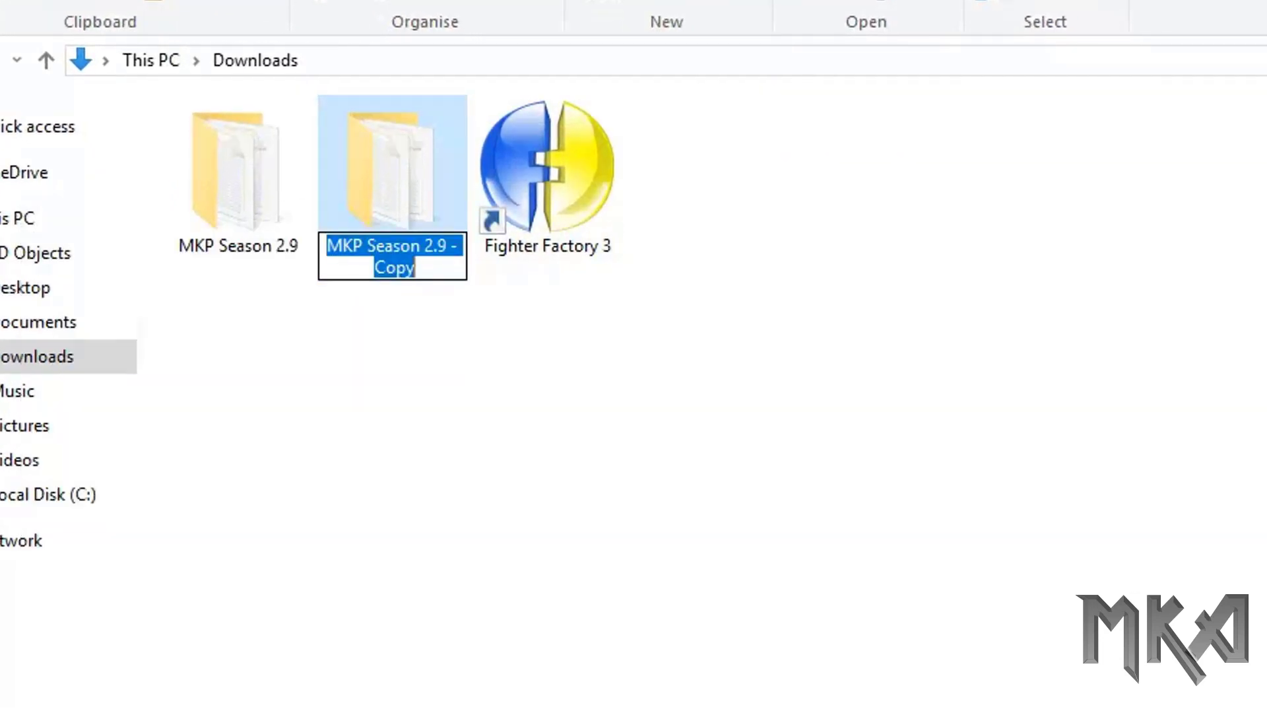
Rename the copied folder to 'MKP Season 2.9 B' and bring up Fighter Factory 3's States Open dialog
{"action": "type", "text": "MKP Season 2.9 B"}
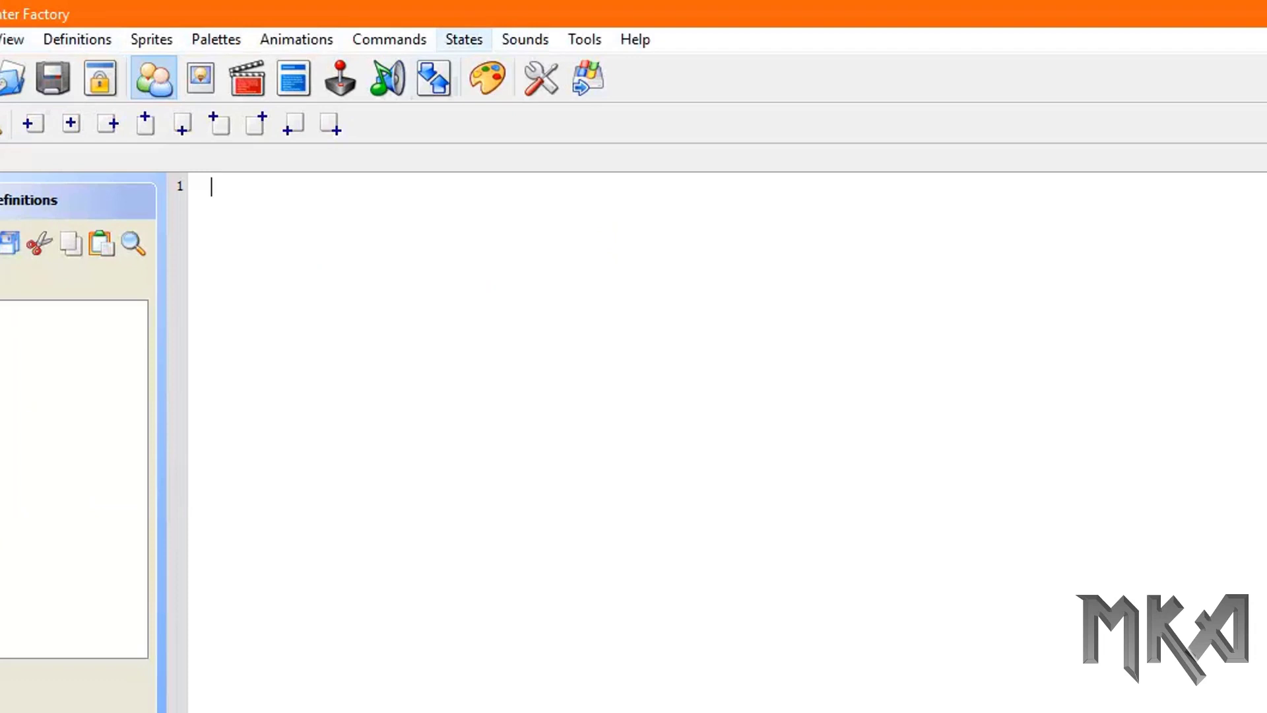
{"action": "left_click", "coordinate": [464, 39]}
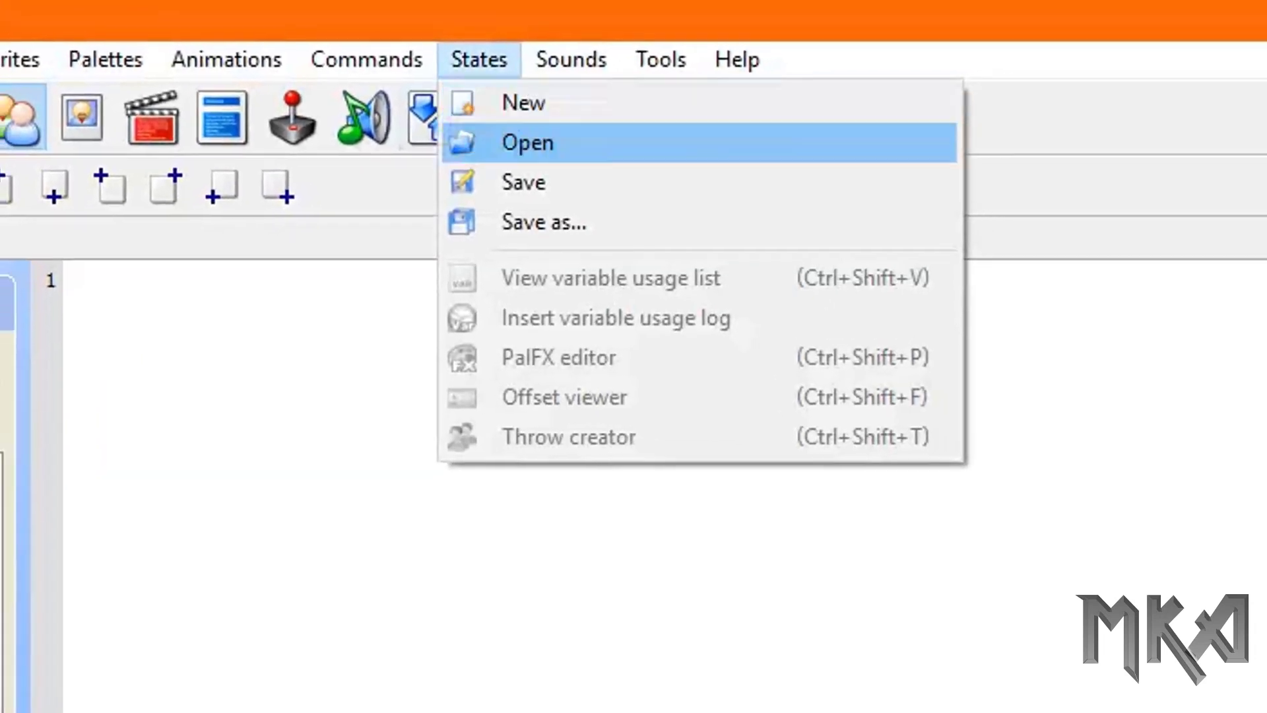
{"action": "left_click", "coordinate": [526, 143]}
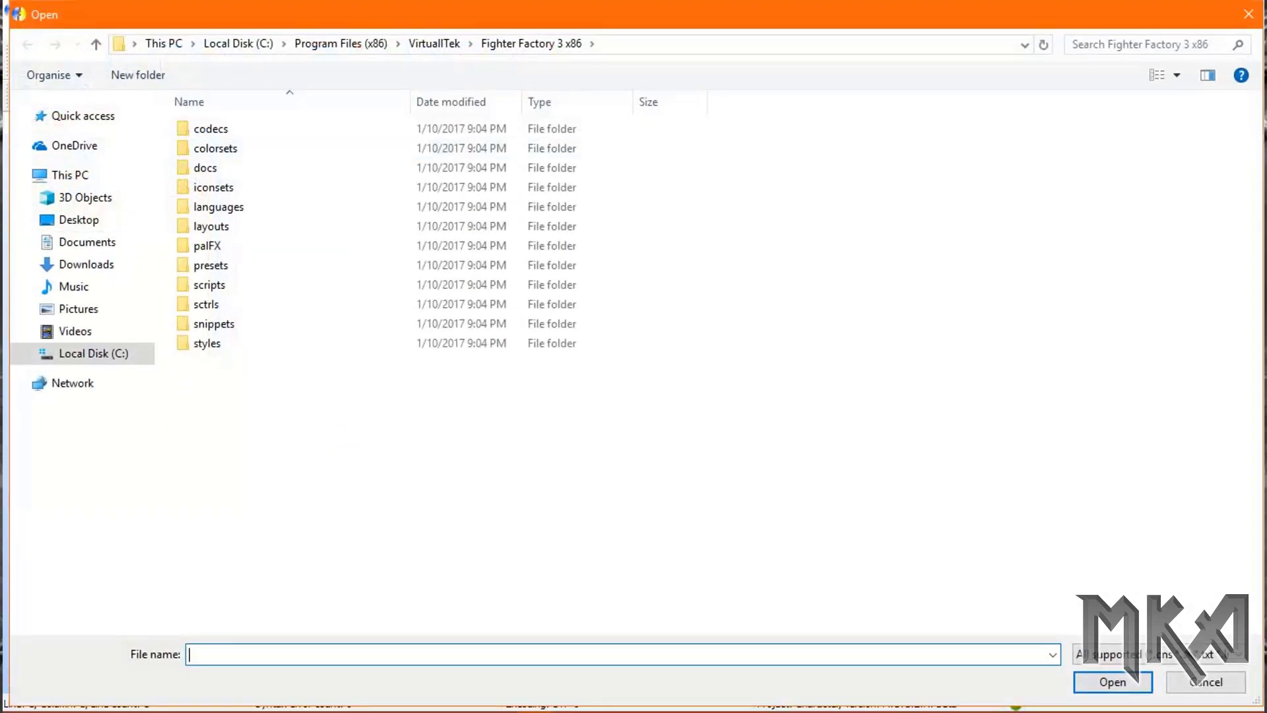
Browse to Downloads > MKP Season 2.9 > data and open COMMON1.CNS
{"action": "left_click", "coordinate": [85, 264]}
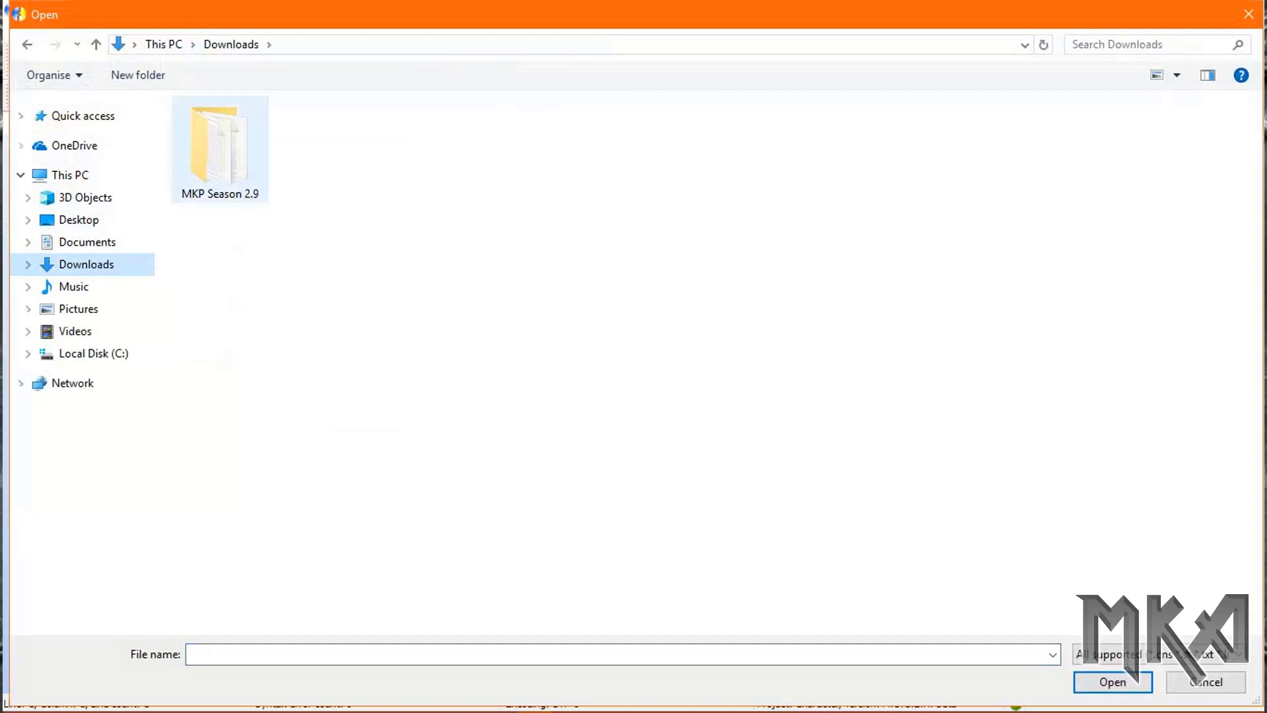
{"action": "double_click", "coordinate": [219, 139]}
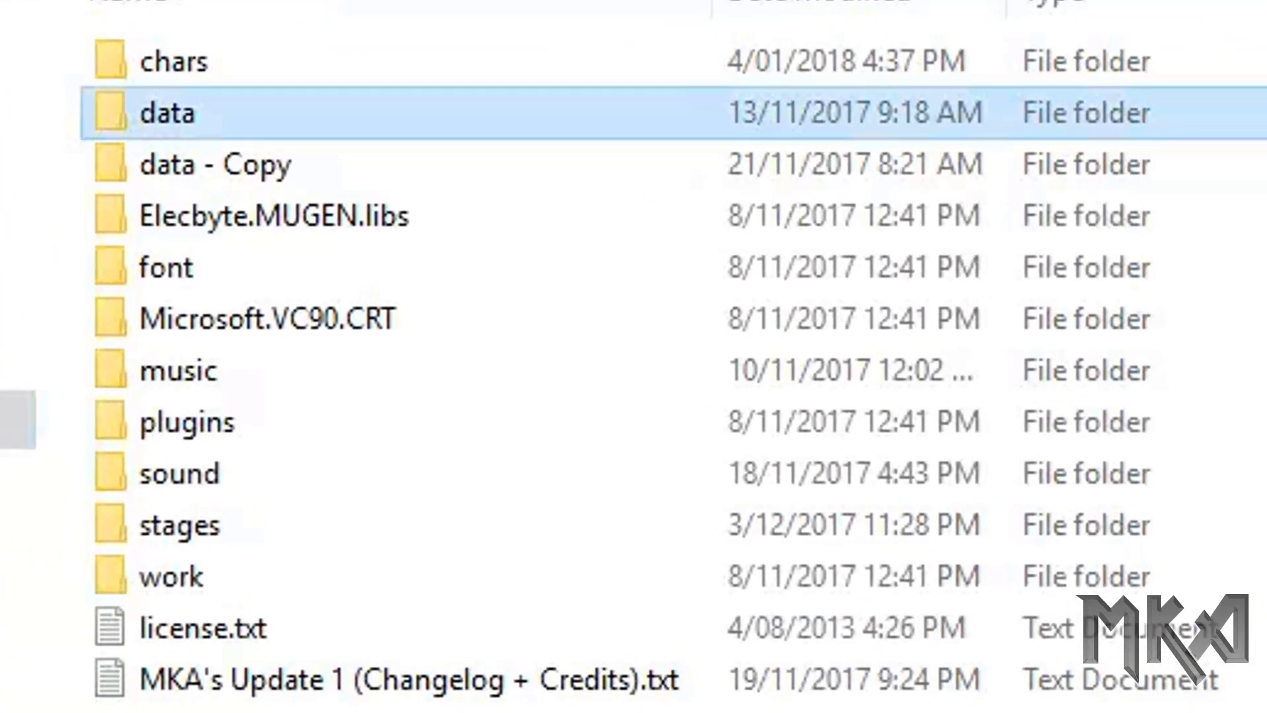
{"action": "double_click", "coordinate": [169, 112]}
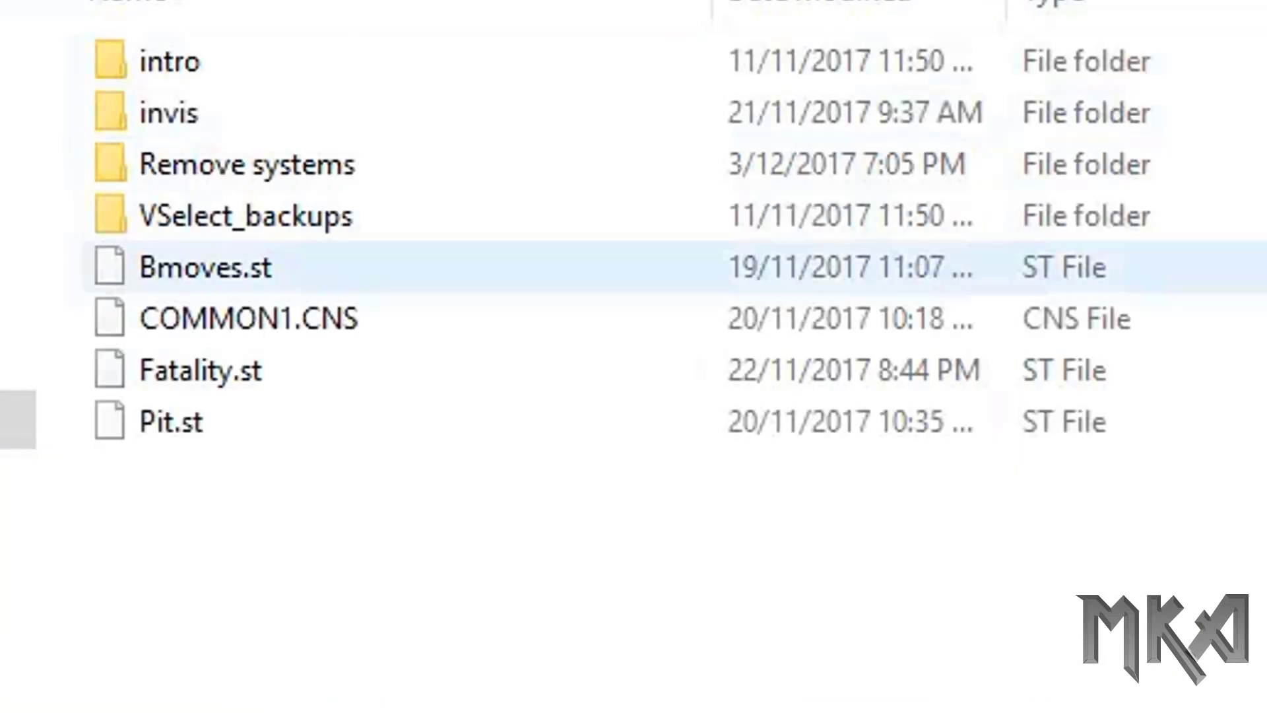
{"action": "left_click", "coordinate": [227, 319]}
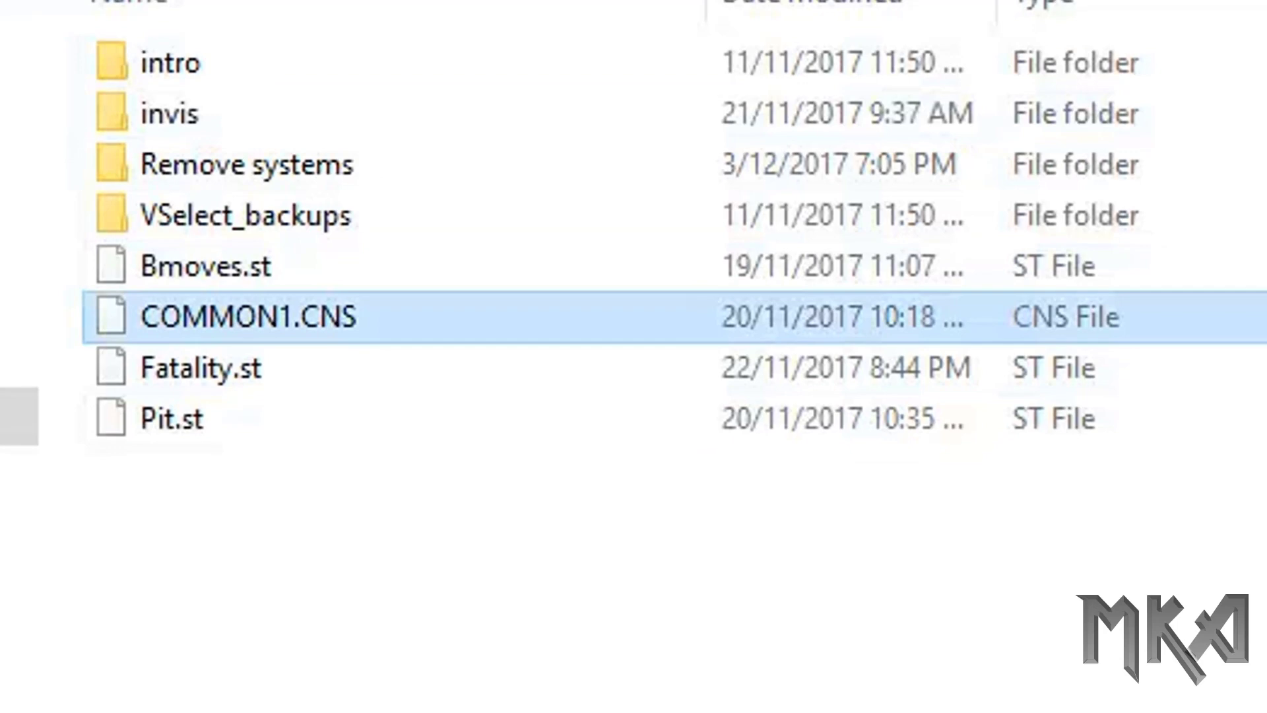
{"action": "double_click", "coordinate": [246, 316]}
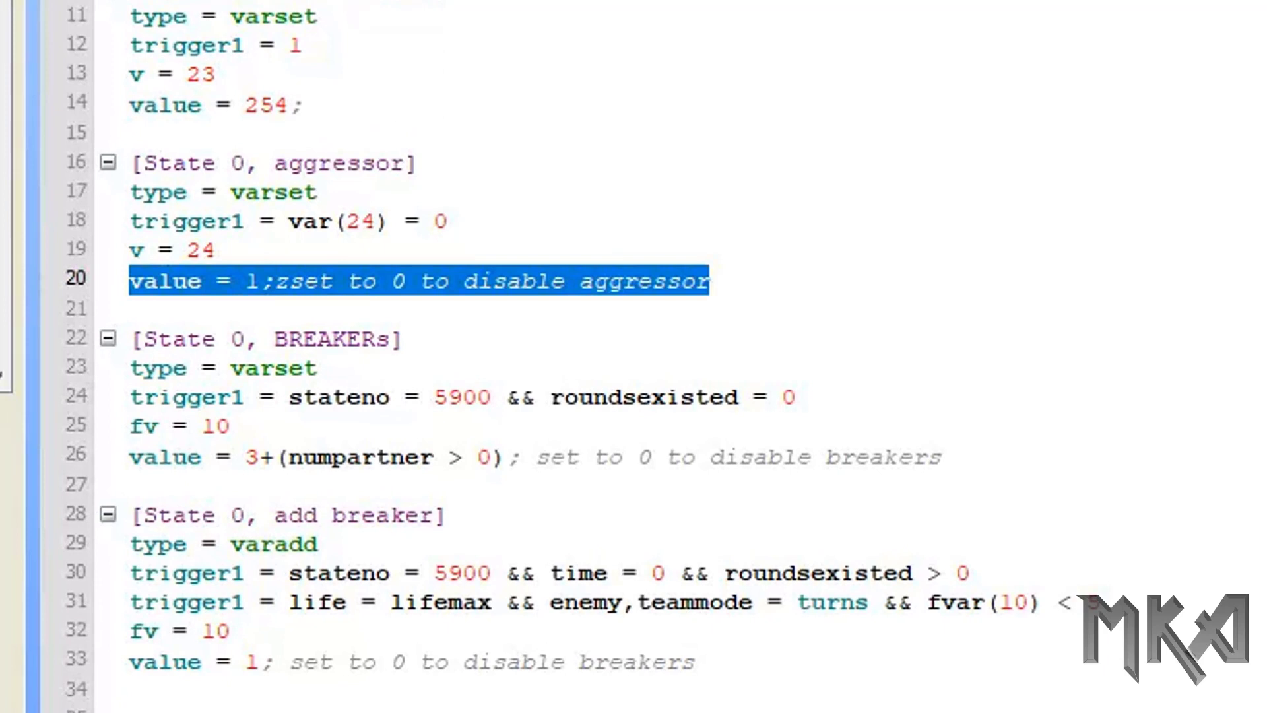
Change the aggressor value on line 20 from 1 to 0, then select the breaker value
{"action": "left_click", "coordinate": [942, 458]}
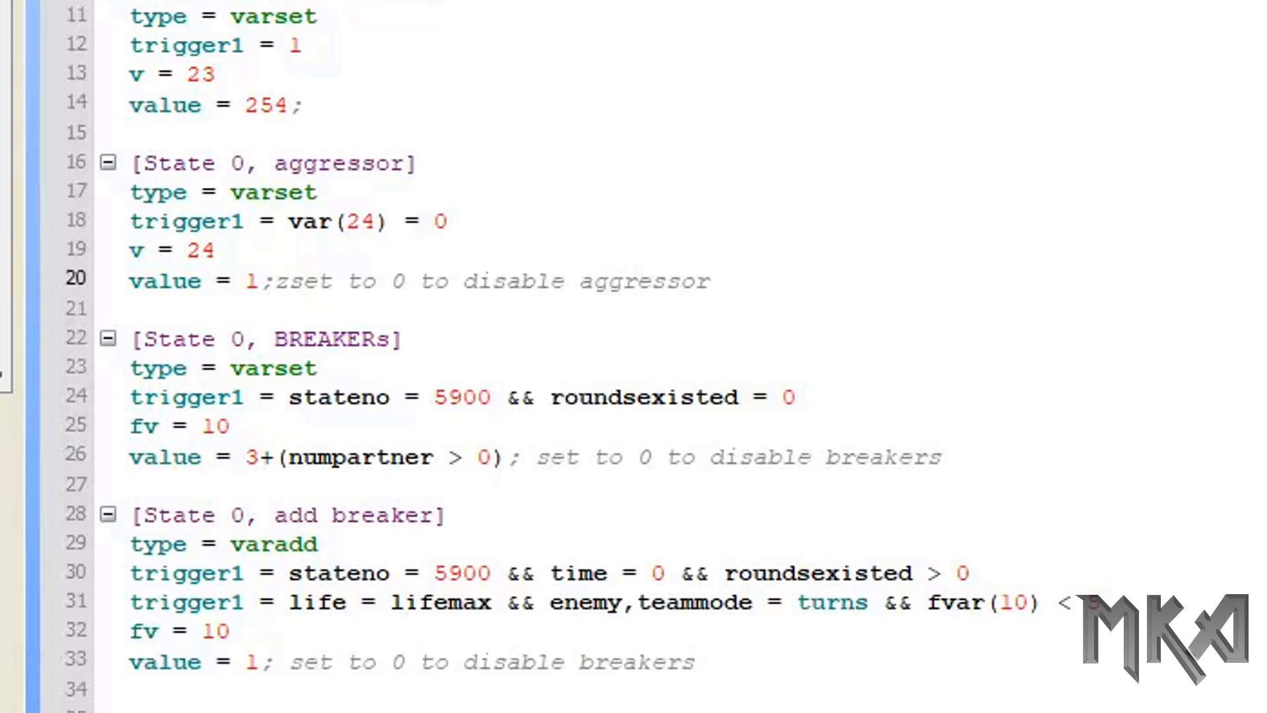
{"action": "type", "text": "0"}
{"action": "left_click", "coordinate": [536, 457]}
{"action": "type", "text": "0"}
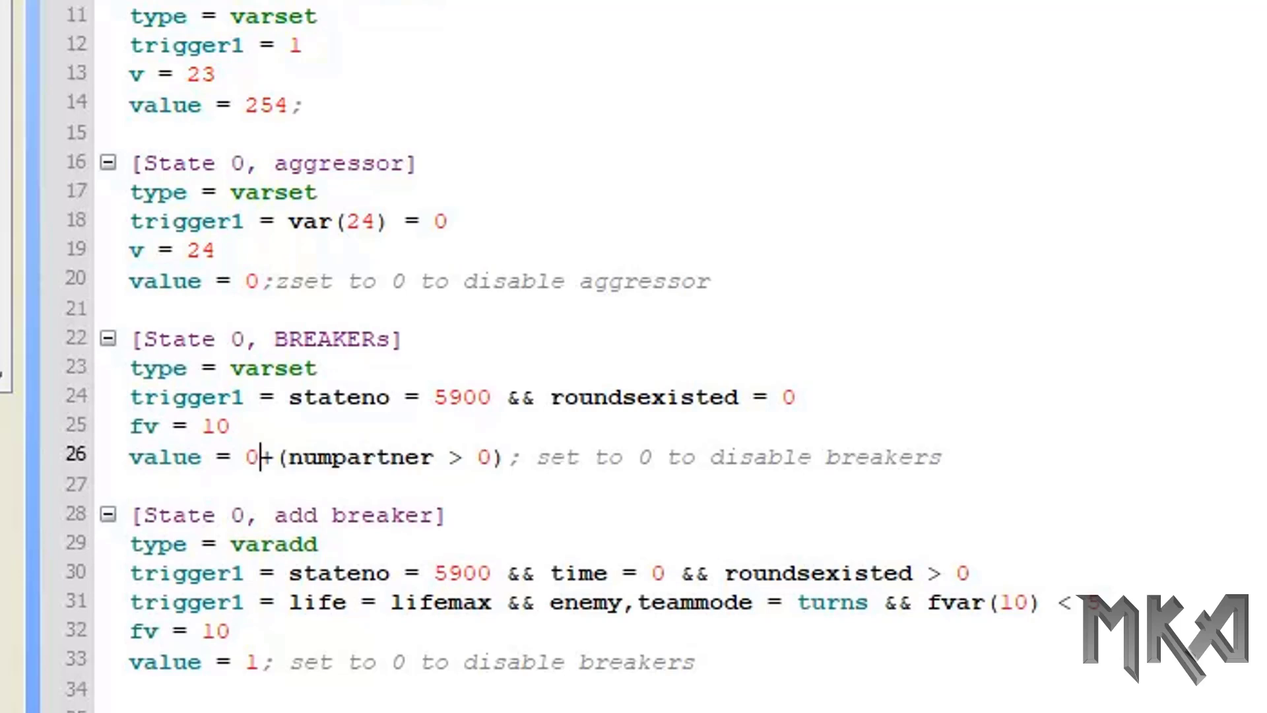
{"action": "left_click", "coordinate": [258, 661]}
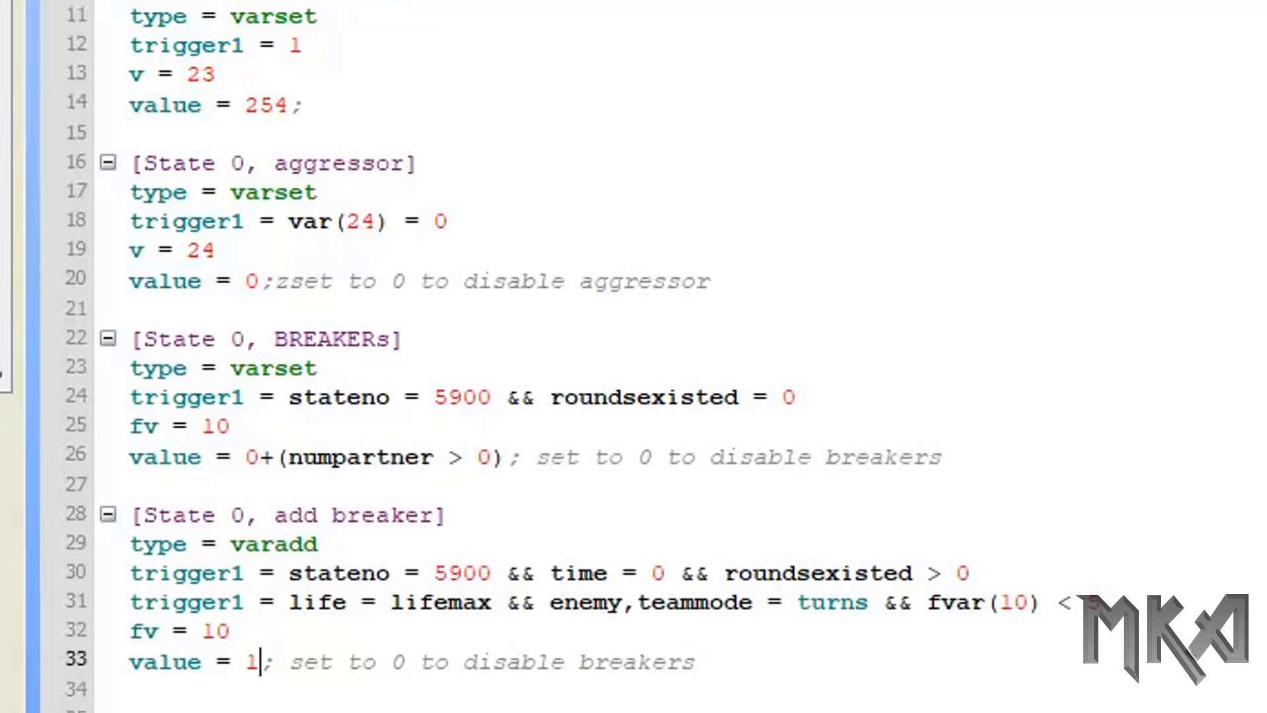